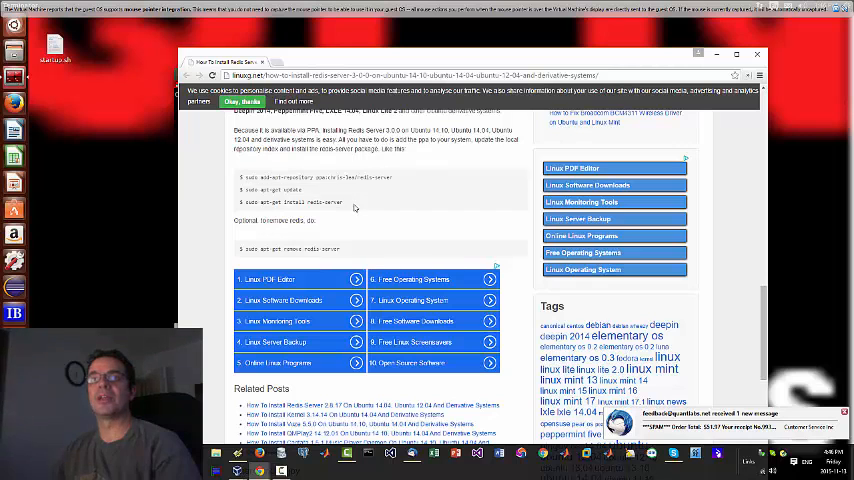
Step: Add the ppa:chris-lea/redis-server repository with sudo add-apt-repository and confirm the key import
{"action": "left_click_drag", "start_coordinate": [236, 176], "coordinate": [344, 202]}
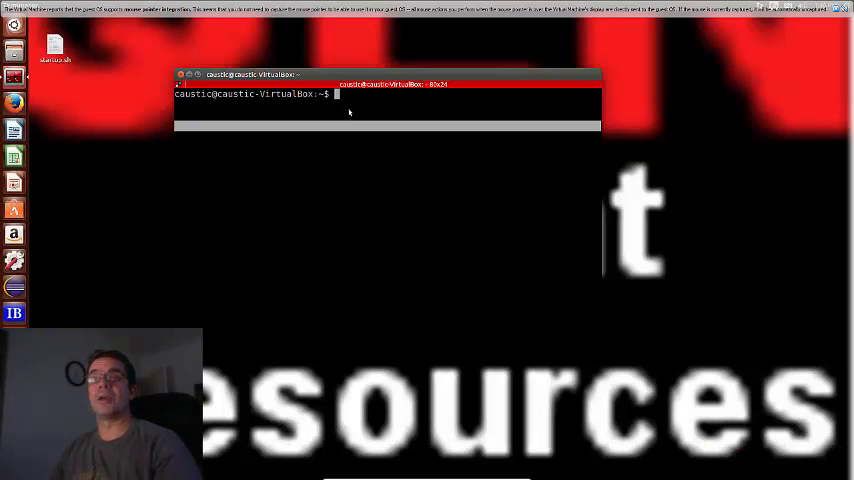
{"action": "type", "text": "sudo add-apt-repository ppa:chris-lea/redis-server"}
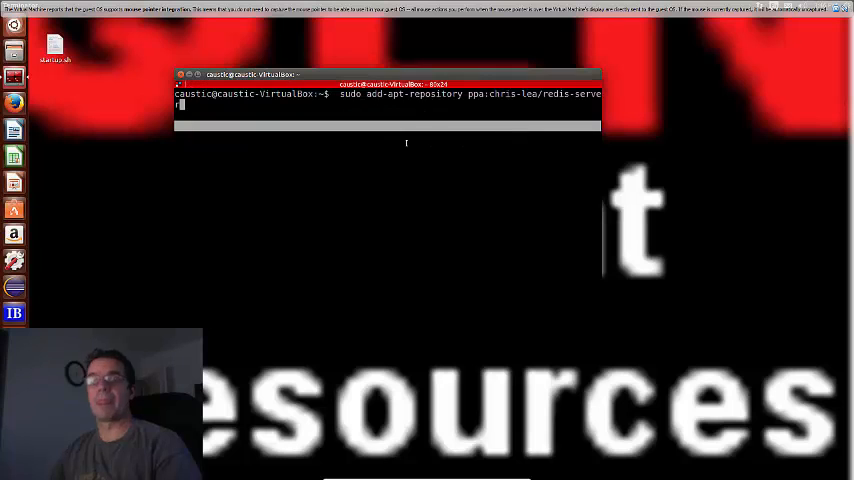
{"action": "key", "text": "Return"}
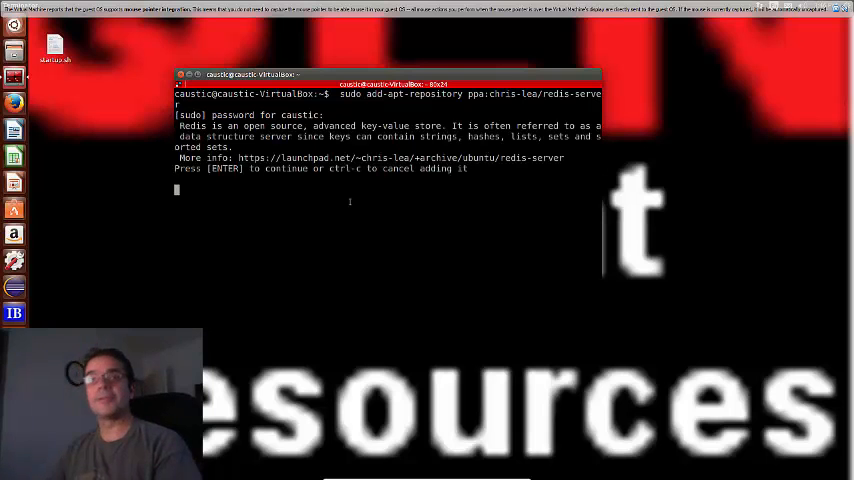
{"action": "key", "text": "enter"}
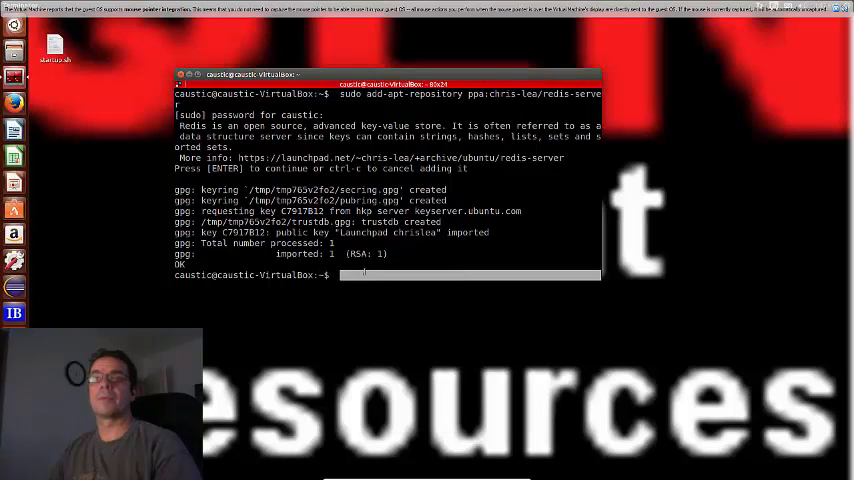
Step: Run sudo apt-get update to pull in the new Redis repository's package lists
{"action": "type", "text": "sudo apt-get update"}
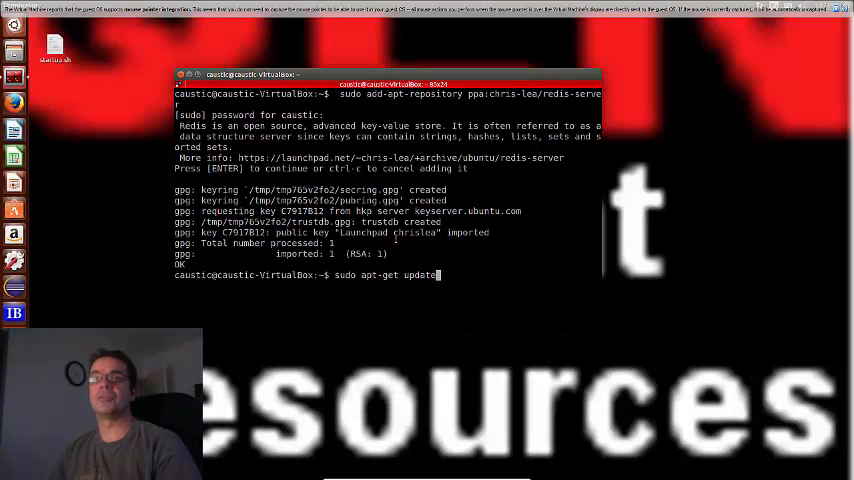
{"action": "key", "text": "Return"}
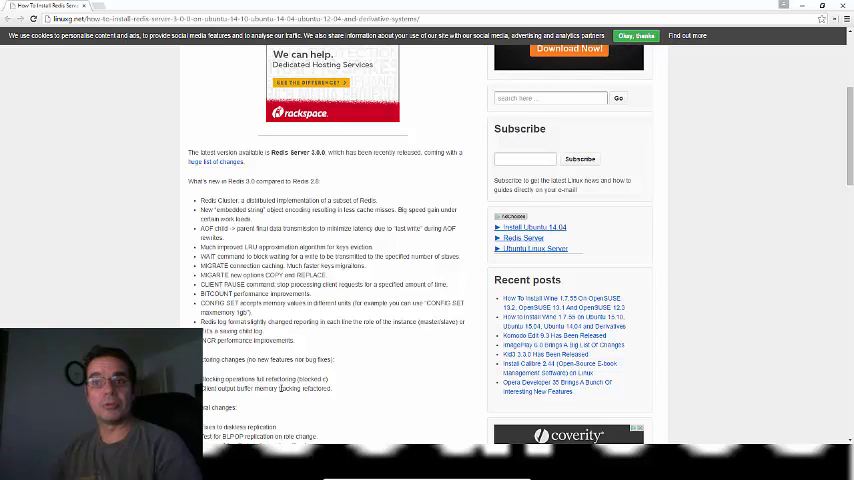
Step: Scroll down through the Redis release notes article in Chrome
{"action": "scroll", "scroll_direction": "down", "scroll_amount": 3}
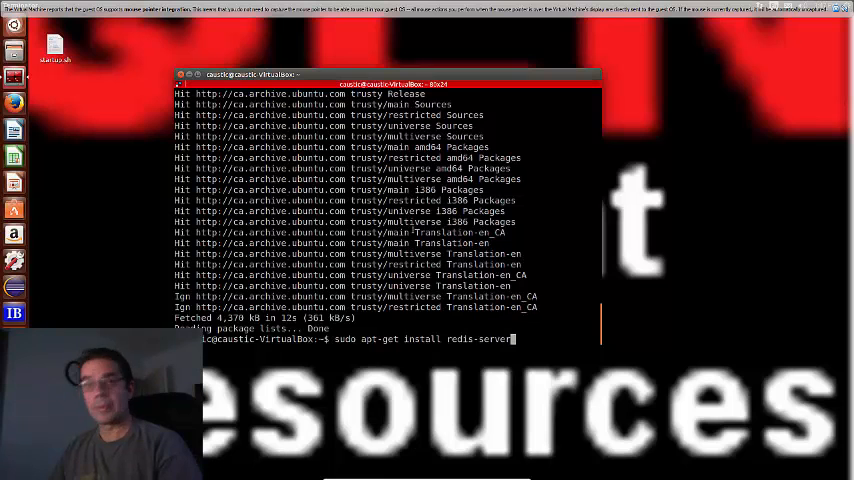
Step: Run sudo apt-get install redis-server and answer Y to install it with redis-tools
{"action": "key", "text": "Return"}
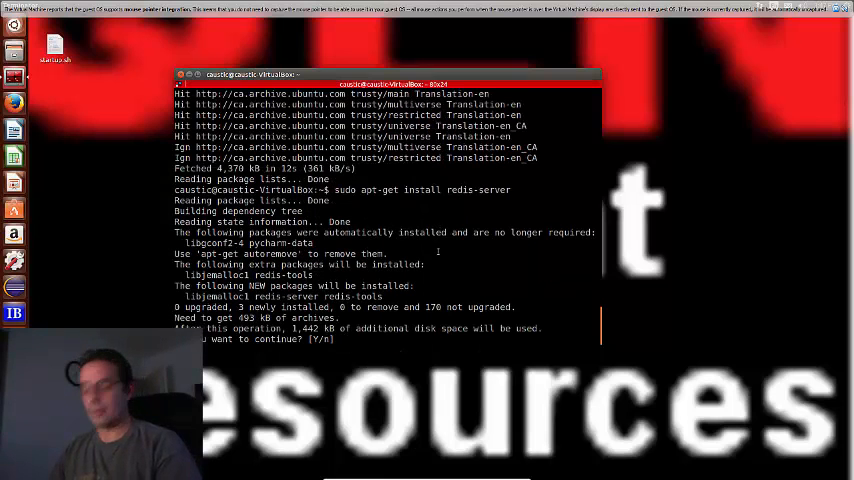
{"action": "type", "text": "Y"}
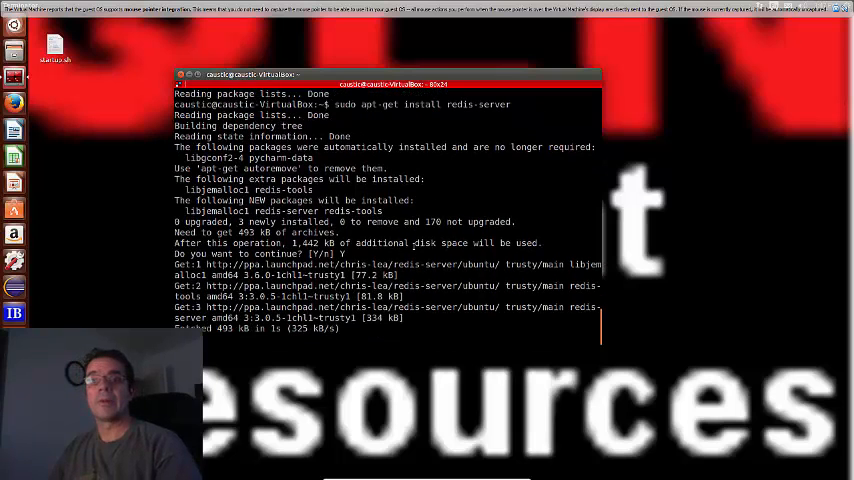
{"action": "key", "text": "Return"}
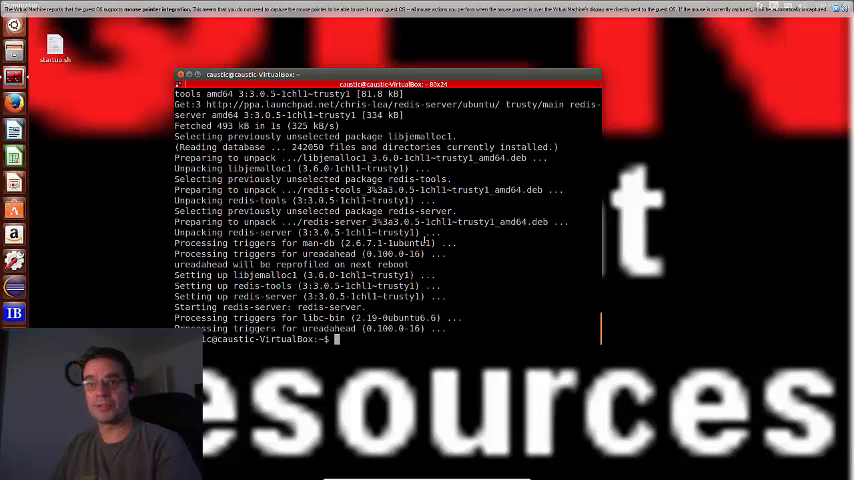
Step: Launch redis-server listening on port 6379, then split the terminal horizontally for a second shell
{"action": "type", "text": "redis"}
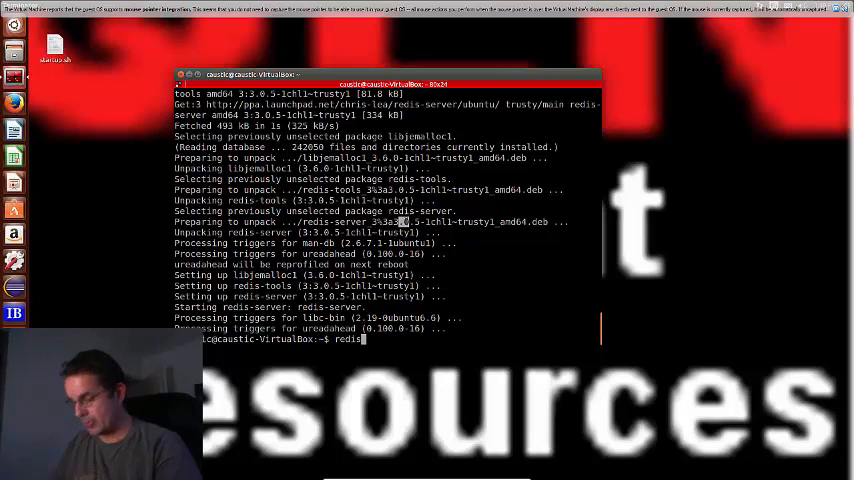
{"action": "type", "text": "-"}
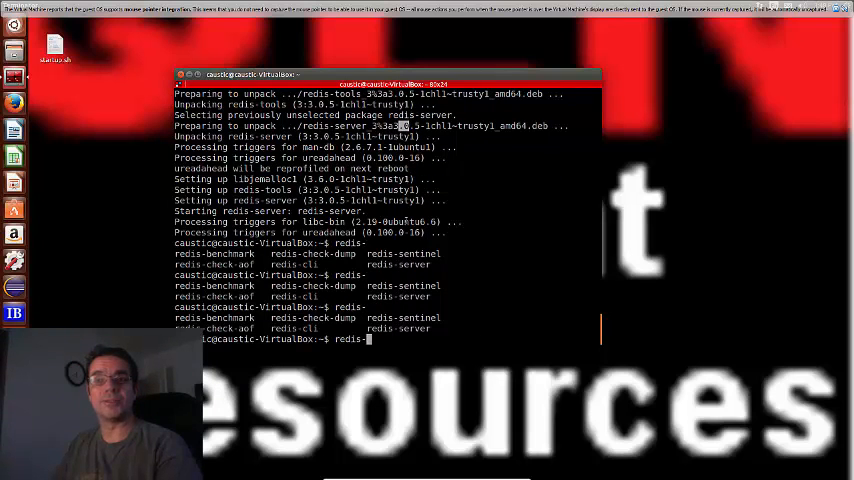
{"action": "type", "text": "se"}
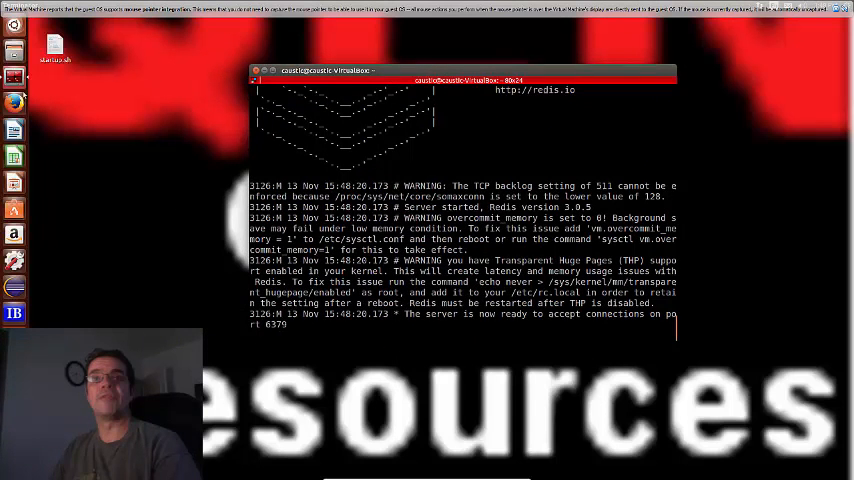
{"action": "right_click", "coordinate": [470, 290]}
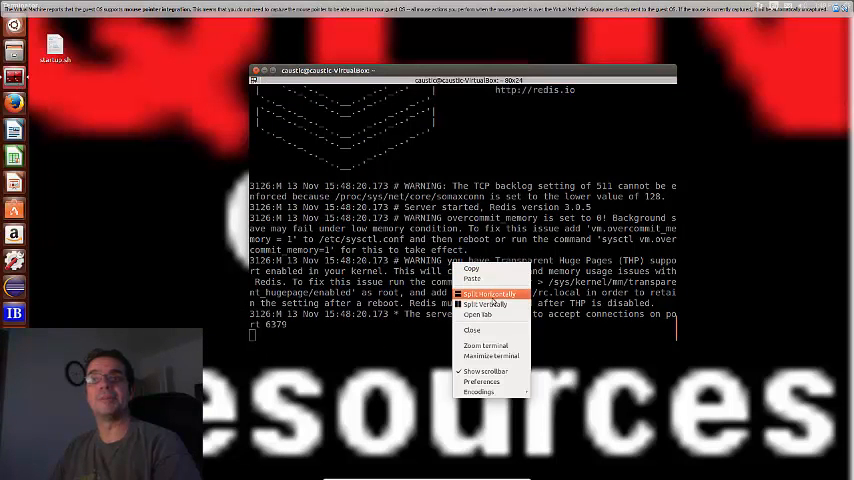
{"action": "left_click", "coordinate": [488, 294]}
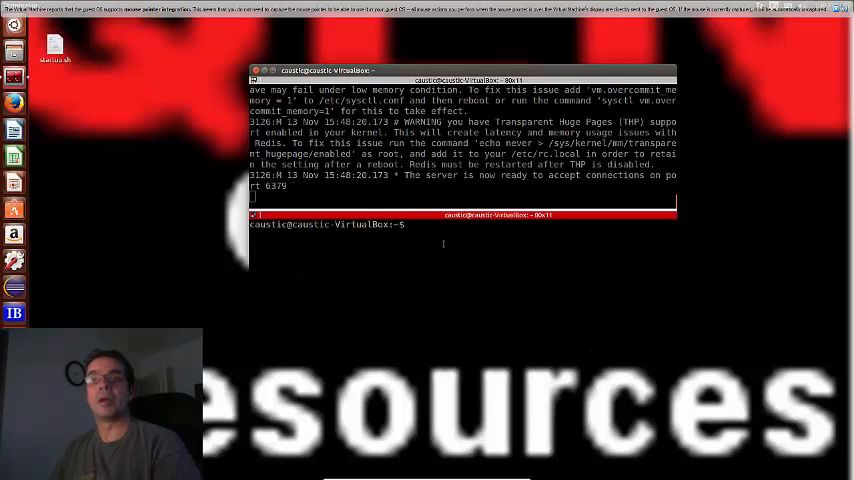
Step: Connect with redis-cli, get PONG back from ping, then exit the client
{"action": "type", "text": "redis-cli"}
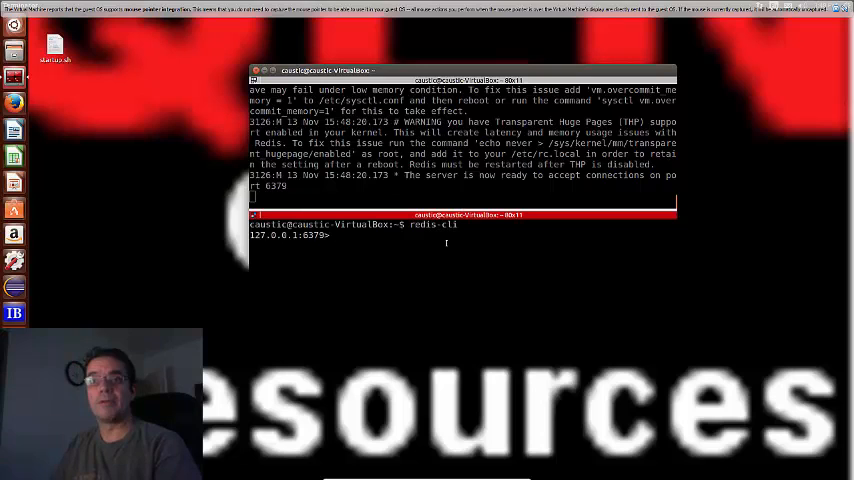
{"action": "type", "text": "pin"}
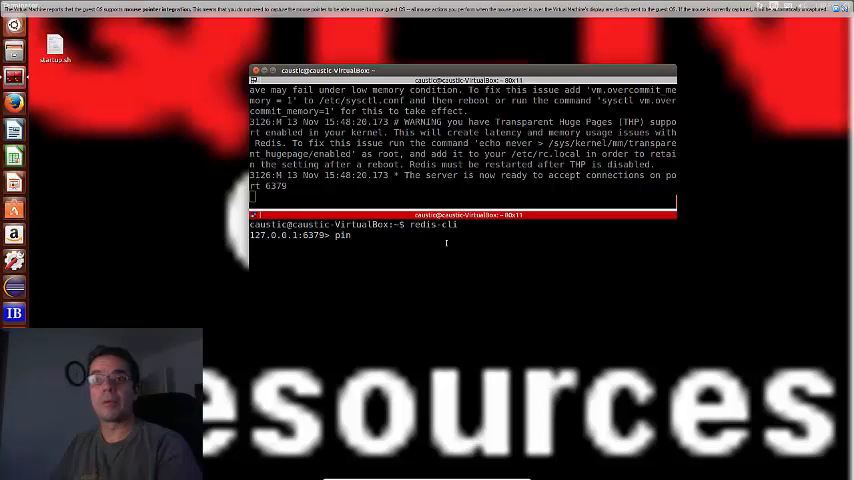
{"action": "key", "text": "Return"}
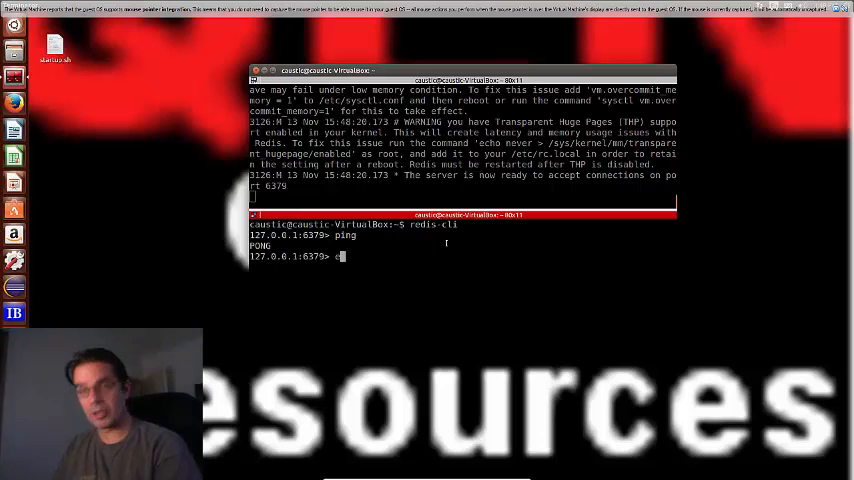
{"action": "type", "text": "exit"}
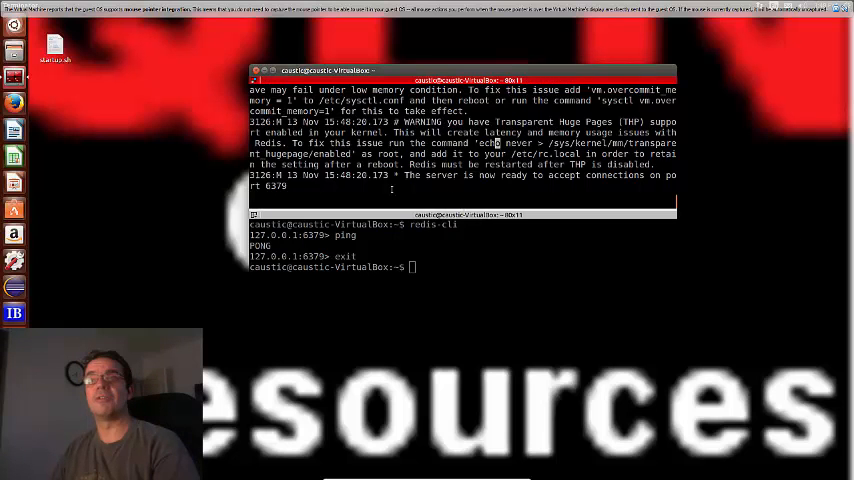
{"action": "mouse_move", "coordinate": [222, 144]}
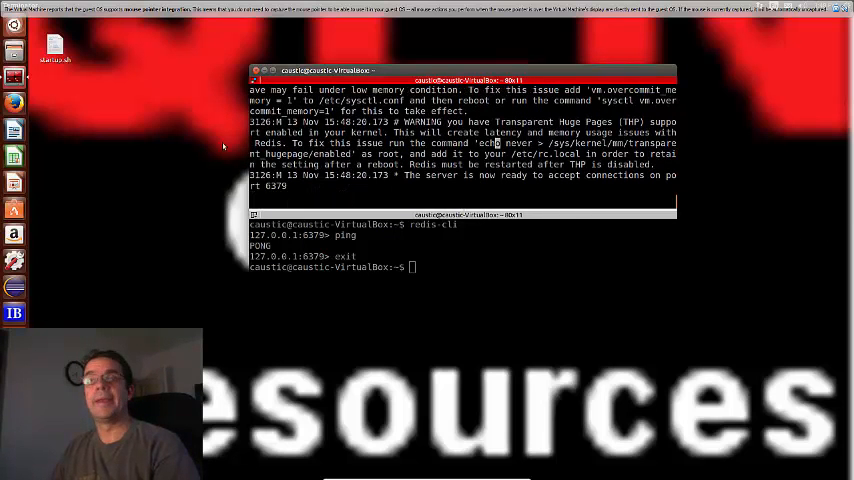